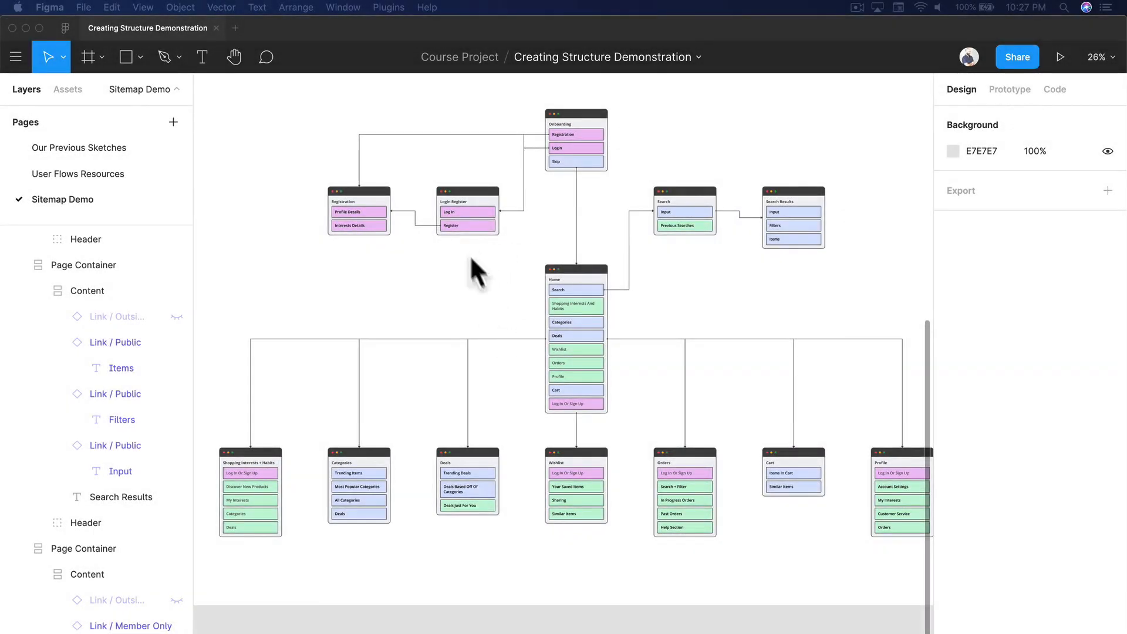
{"action": "mouse_move", "coordinate": [573, 256]}
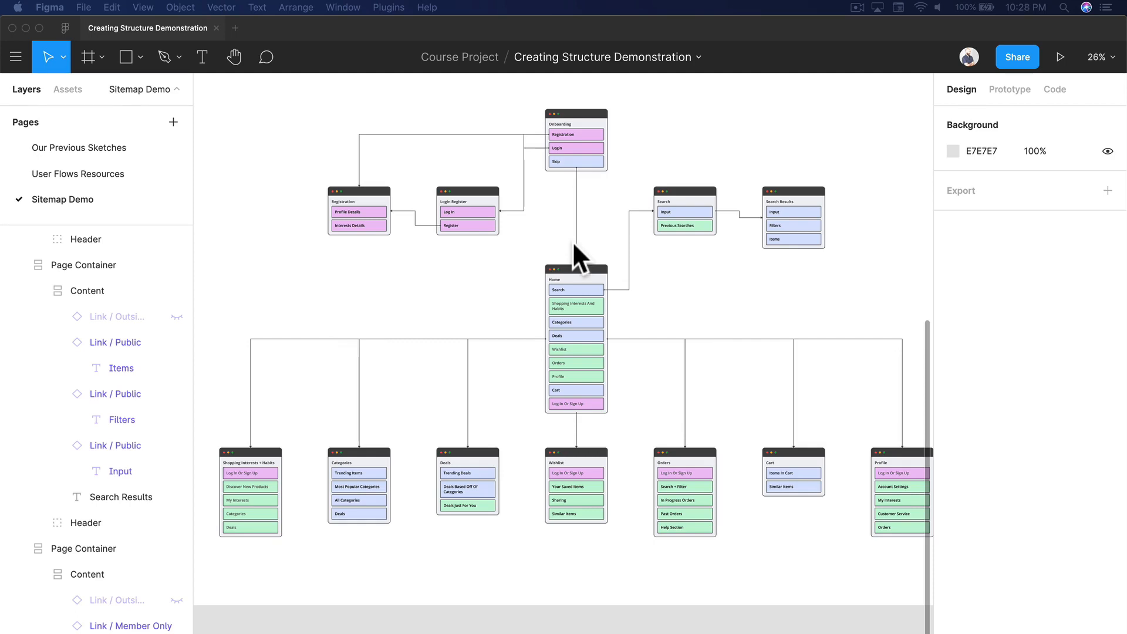
{"action": "mouse_move", "coordinate": [516, 153]}
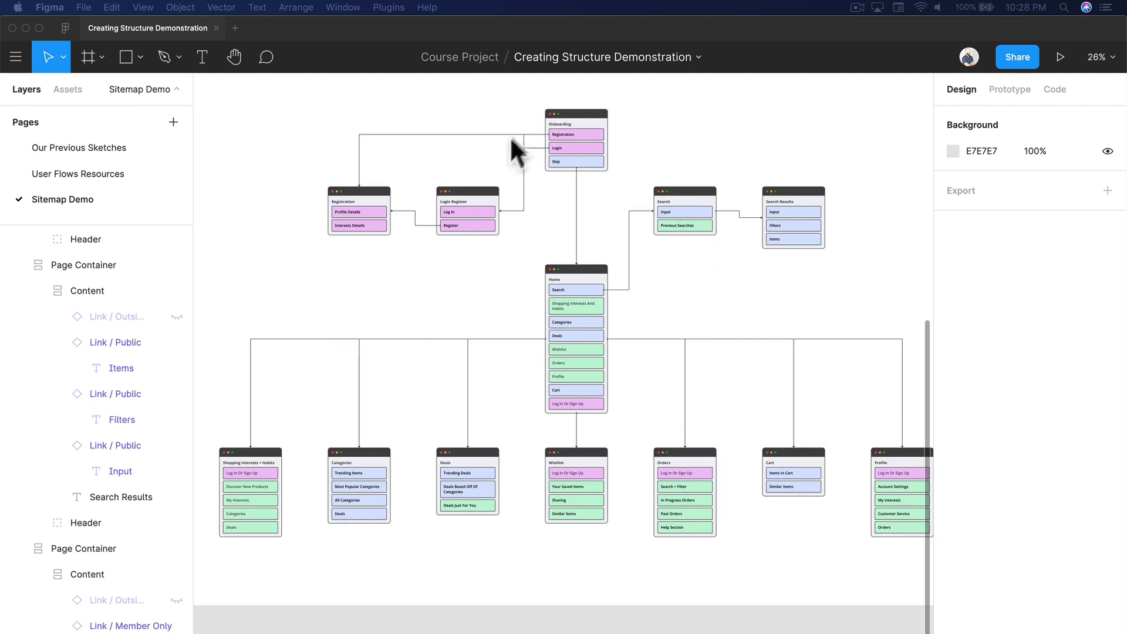
{"action": "mouse_move", "coordinate": [585, 302]}
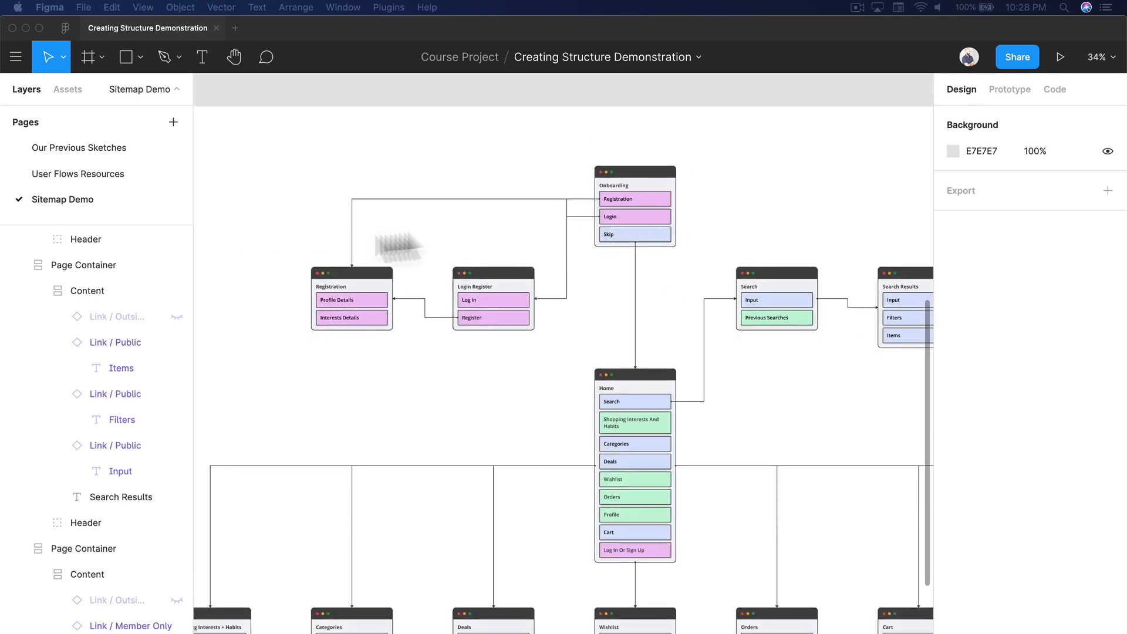
{"action": "mouse_move", "coordinate": [596, 291]}
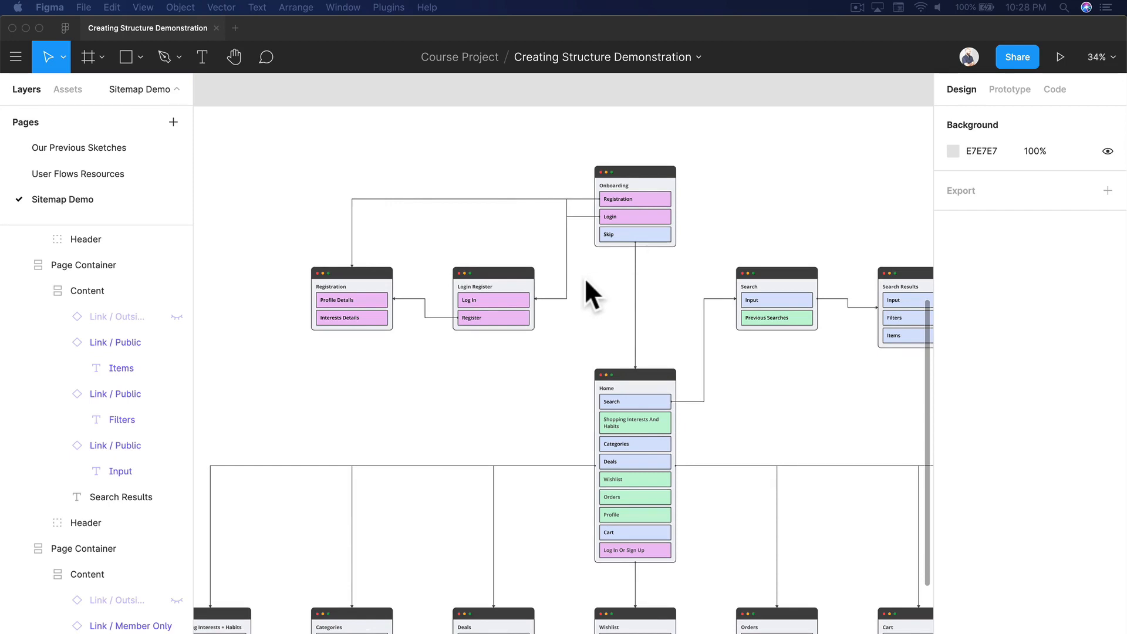
{"action": "mouse_move", "coordinate": [510, 259]}
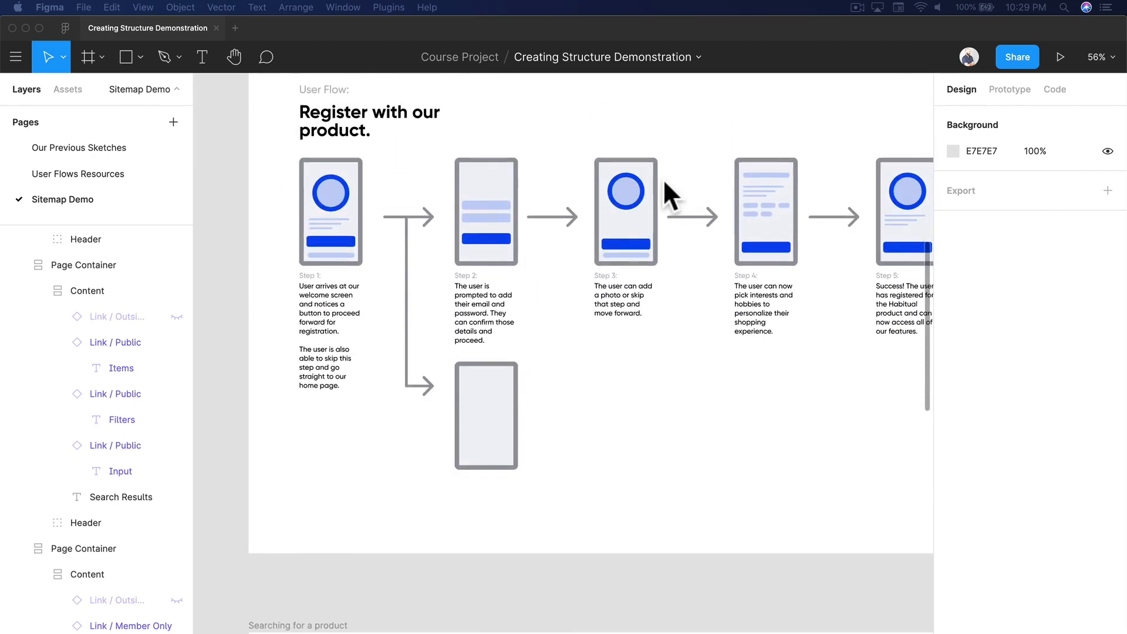
{"action": "mouse_move", "coordinate": [595, 428]}
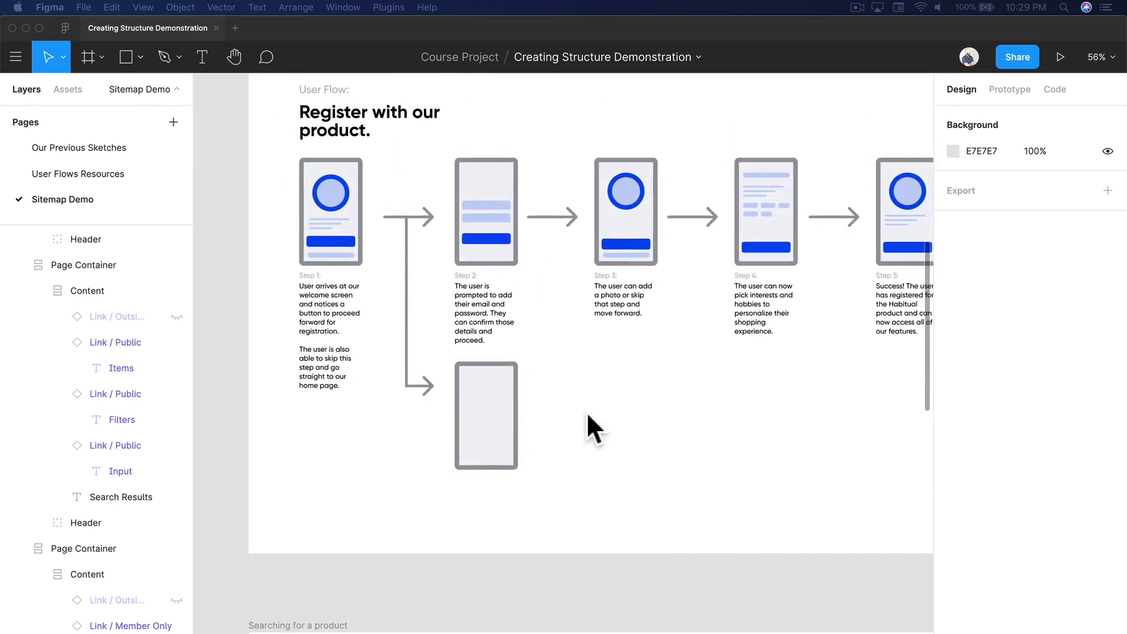
{"action": "mouse_move", "coordinate": [621, 431]}
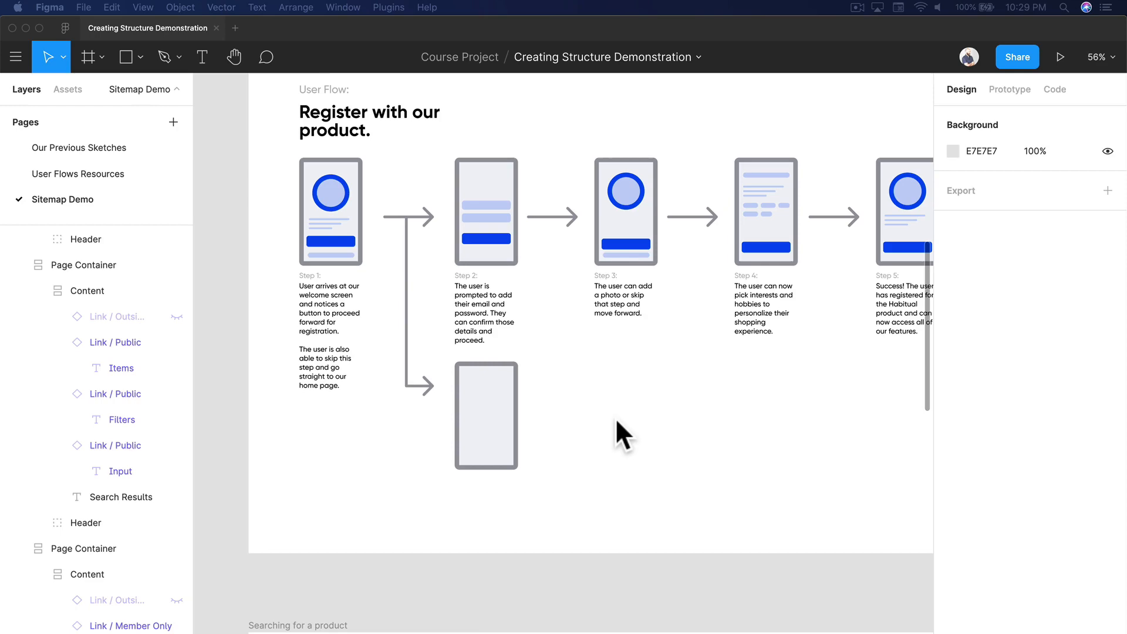
{"action": "mouse_move", "coordinate": [619, 441]}
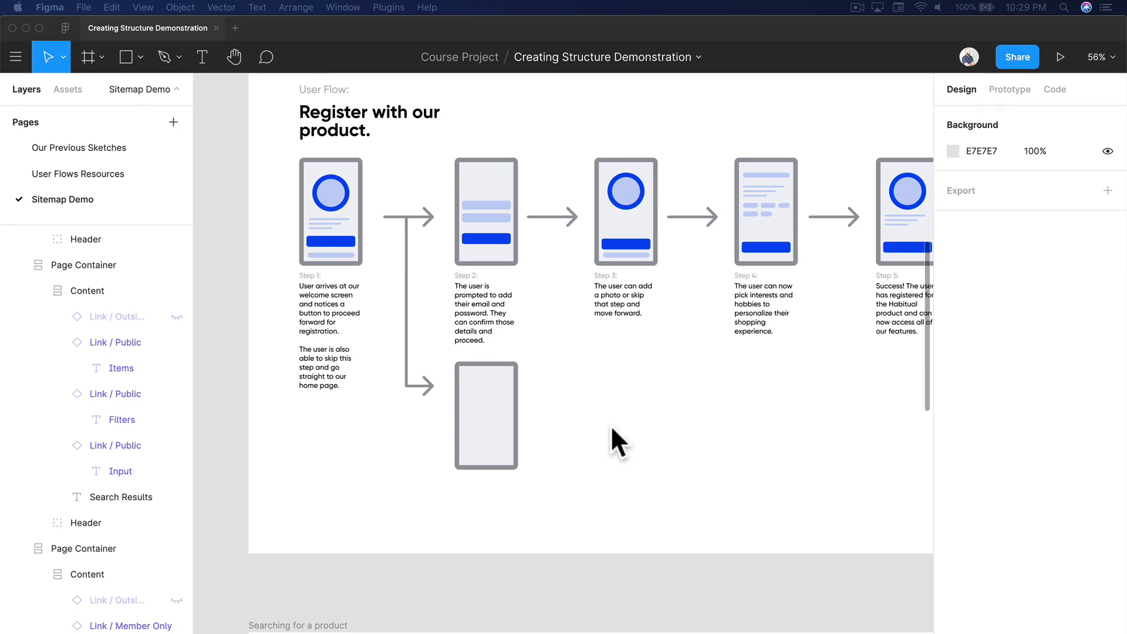
Scroll down to the scanned notebook sketches of the home, cart and profile branches.
{"action": "scroll", "scroll_direction": "down", "scroll_amount": 3}
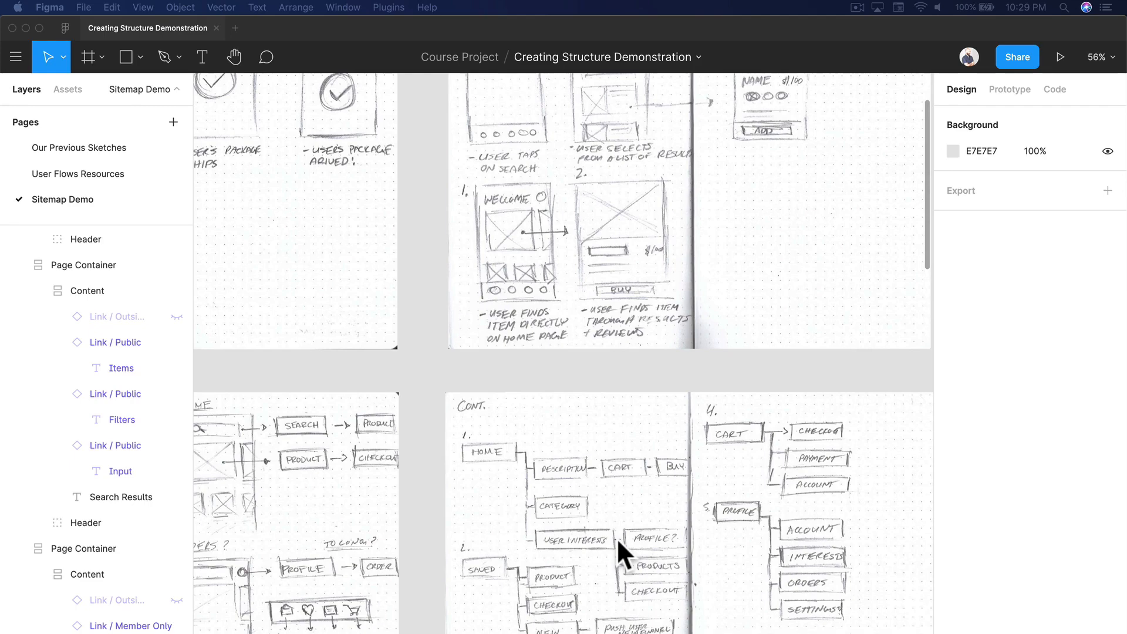
Scroll back to the Site Map frame with the Components link legend above it.
{"action": "scroll", "scroll_direction": "down", "scroll_amount": 3}
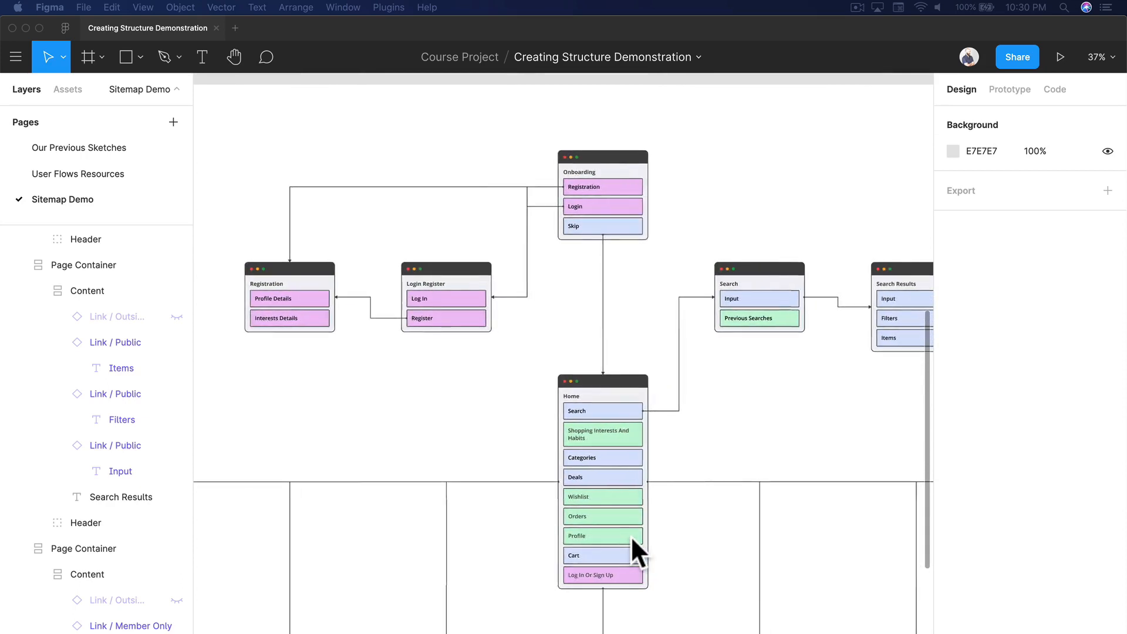
{"action": "mouse_move", "coordinate": [644, 478]}
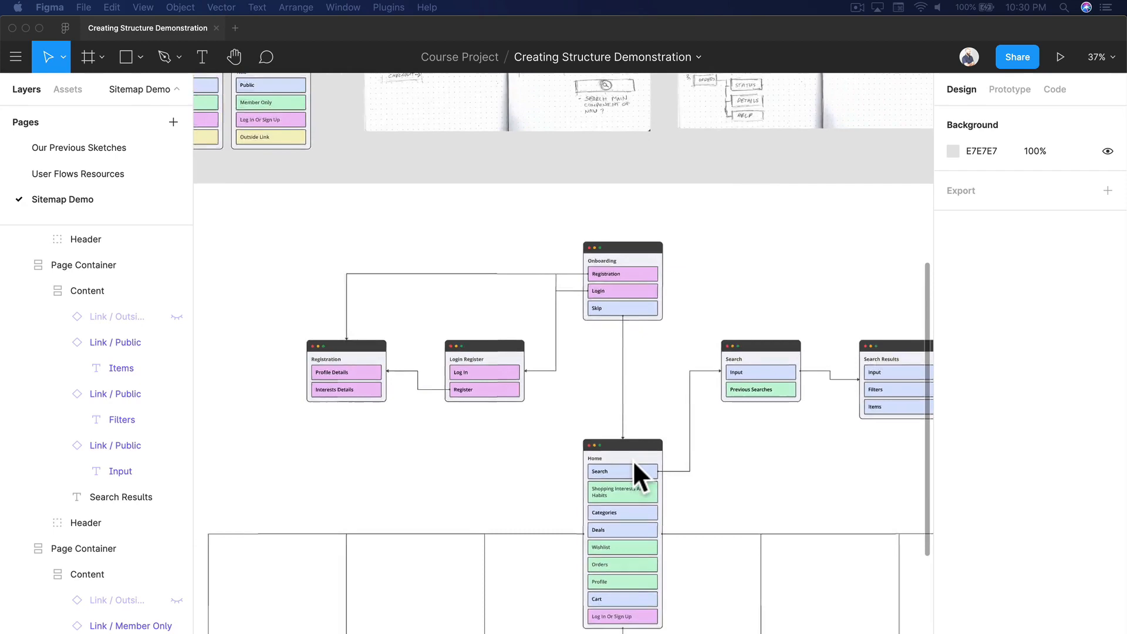
Select the Member Only link component and recolour its fill grey.
{"action": "scroll", "scroll_direction": "down", "scroll_amount": 3}
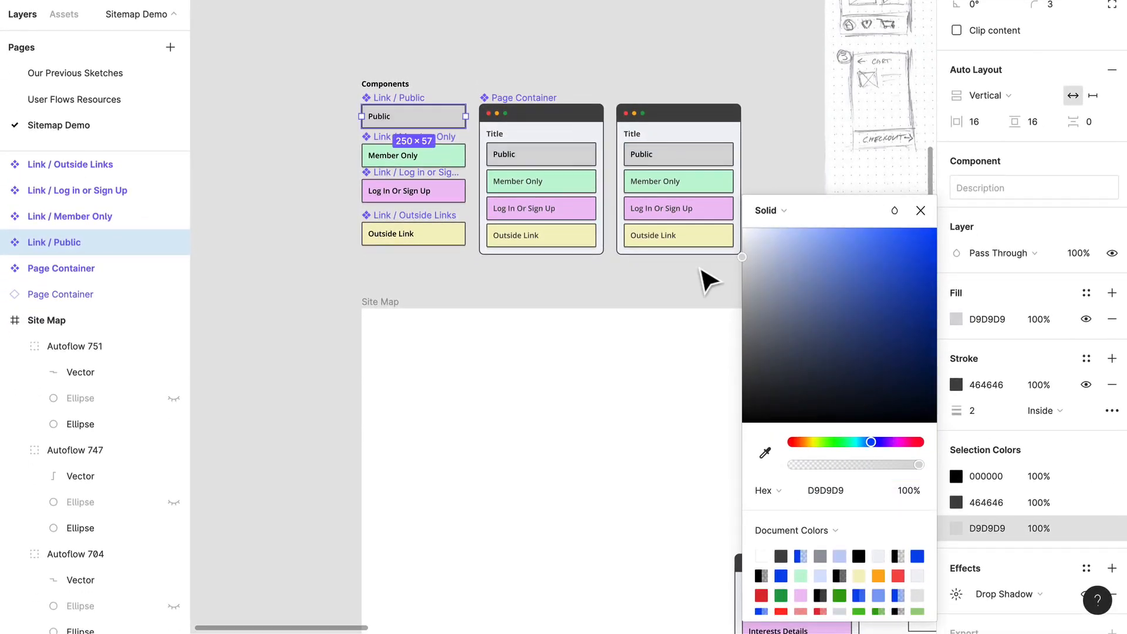
{"action": "left_click", "coordinate": [413, 155]}
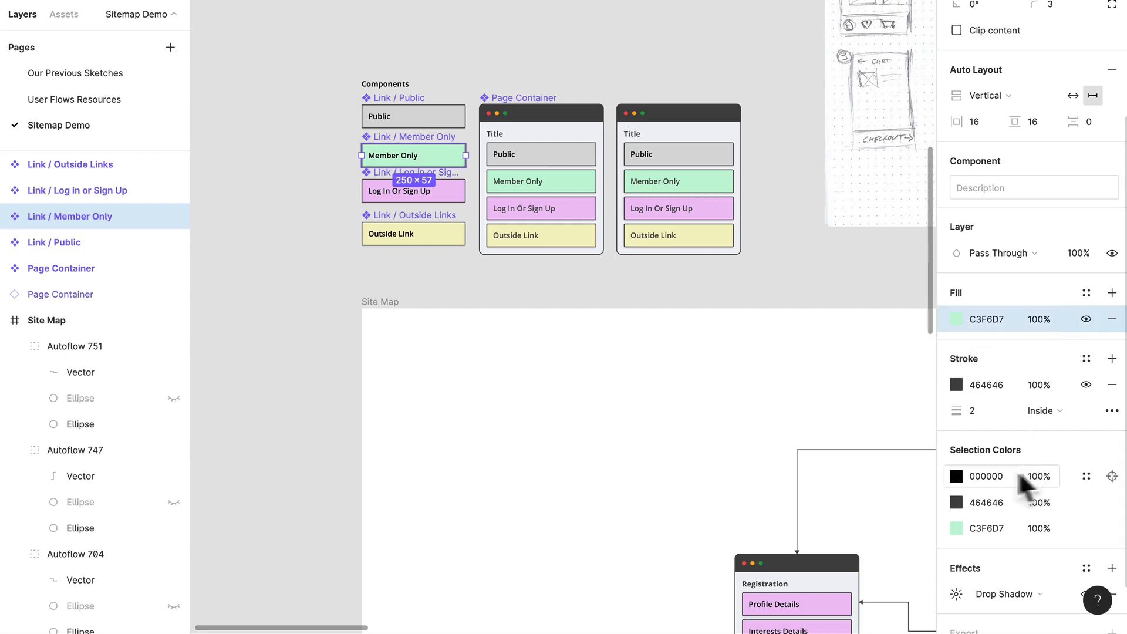
{"action": "left_click", "coordinate": [956, 319]}
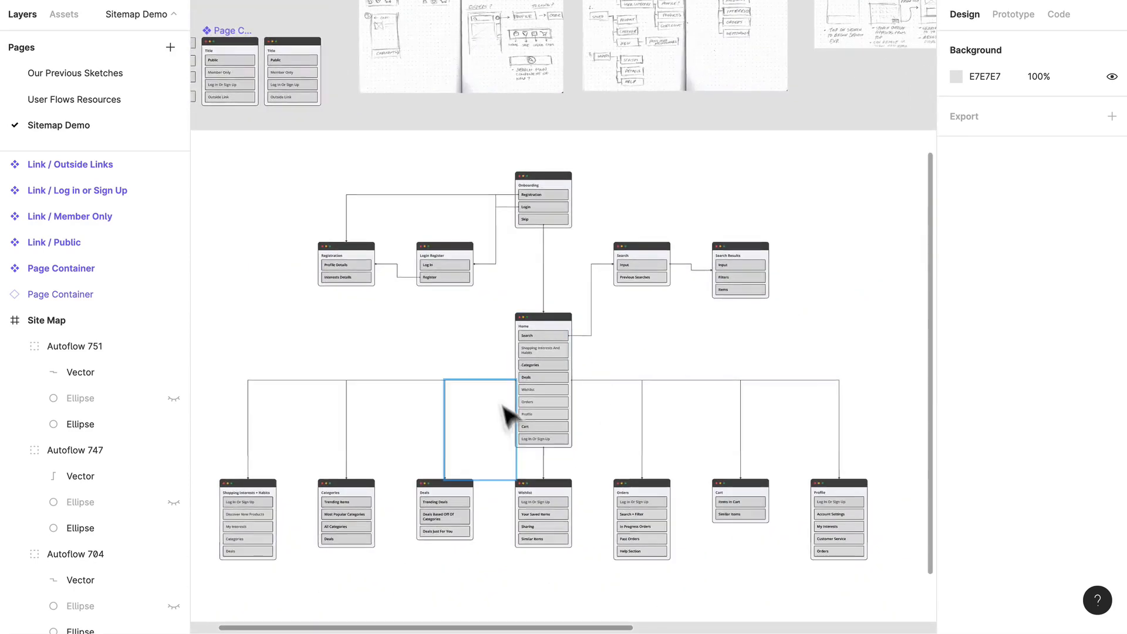
Restore the Outside Links component's original fill colours, then select the Home frame.
{"action": "left_click", "coordinate": [71, 163]}
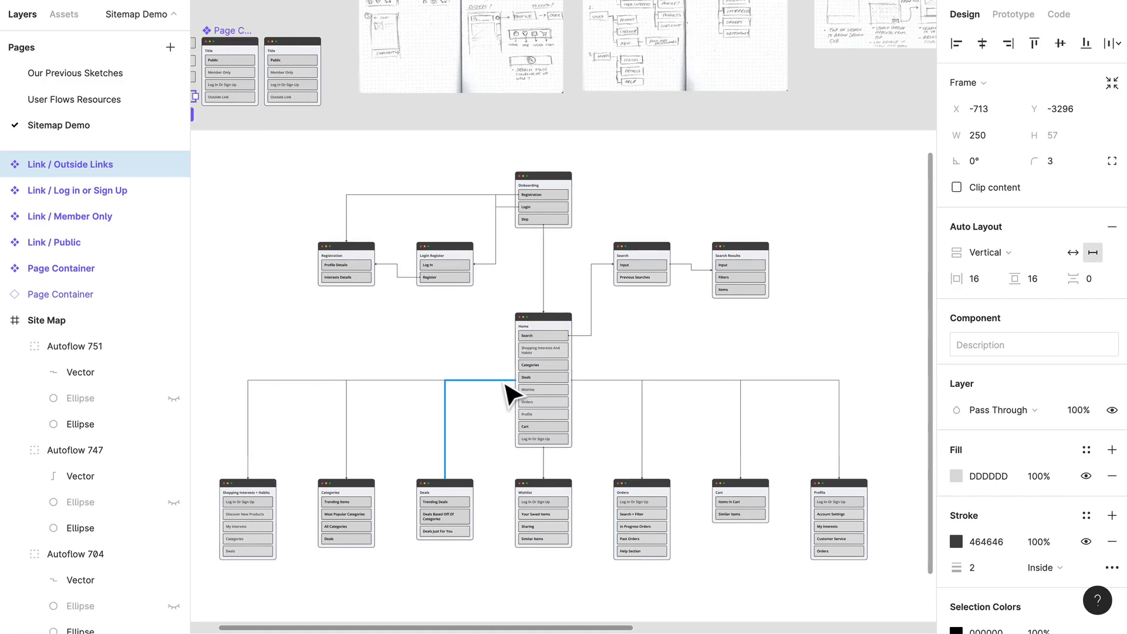
{"action": "left_click", "coordinate": [54, 243]}
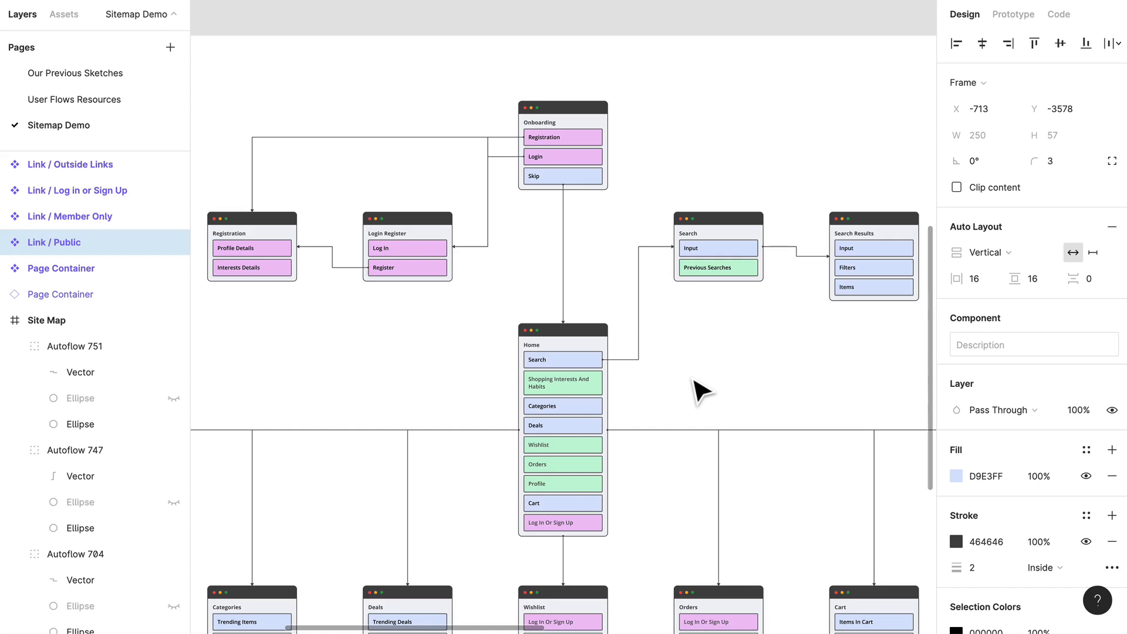
{"action": "left_click", "coordinate": [563, 330]}
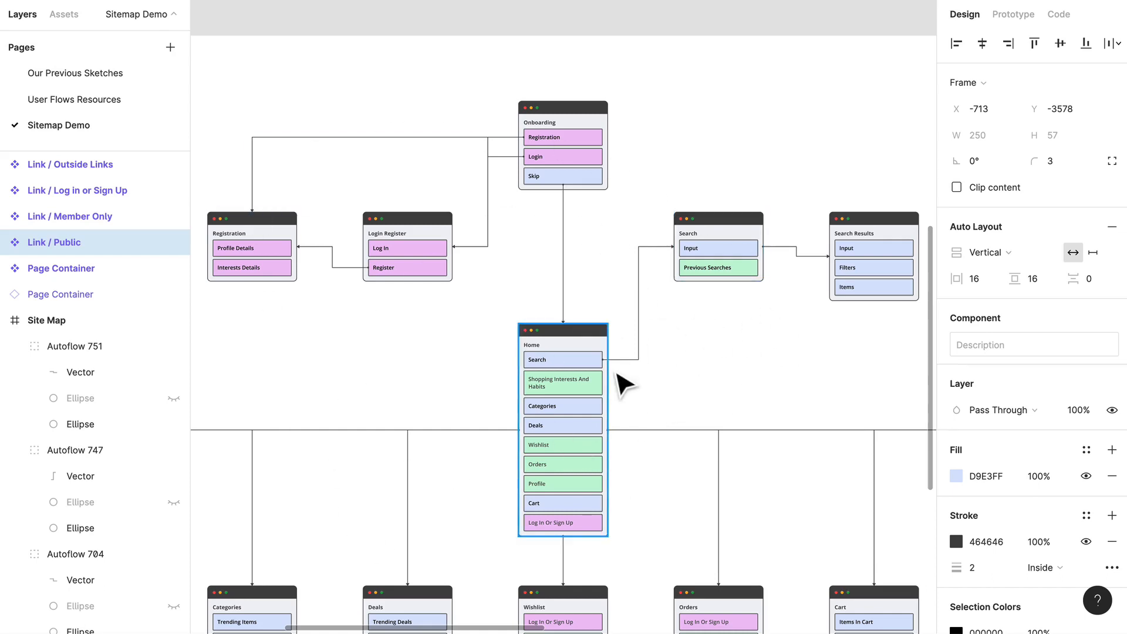